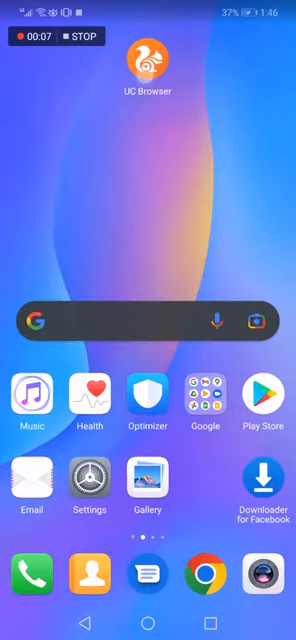
# - Launch UC Browser and open the Tab View setting, currently Card View, in Browsing Settings
pyautogui.click(147, 62)
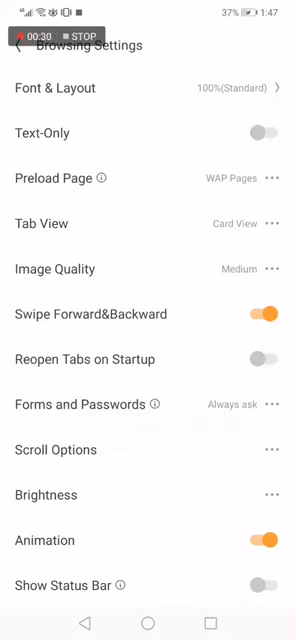
pyautogui.click(148, 223)
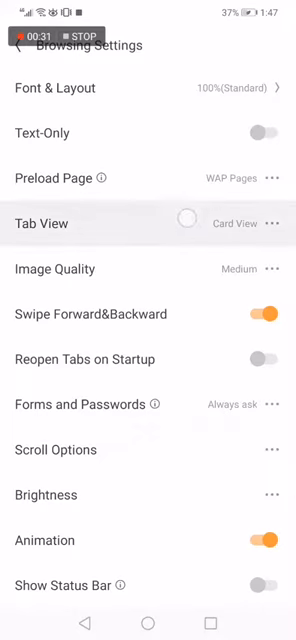